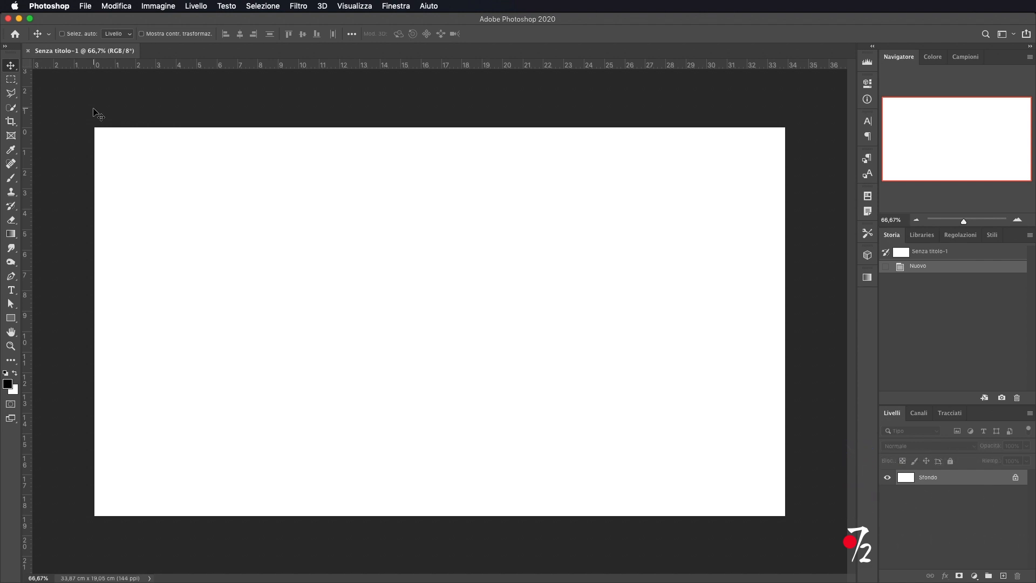
pyautogui.moveTo(366, 395)
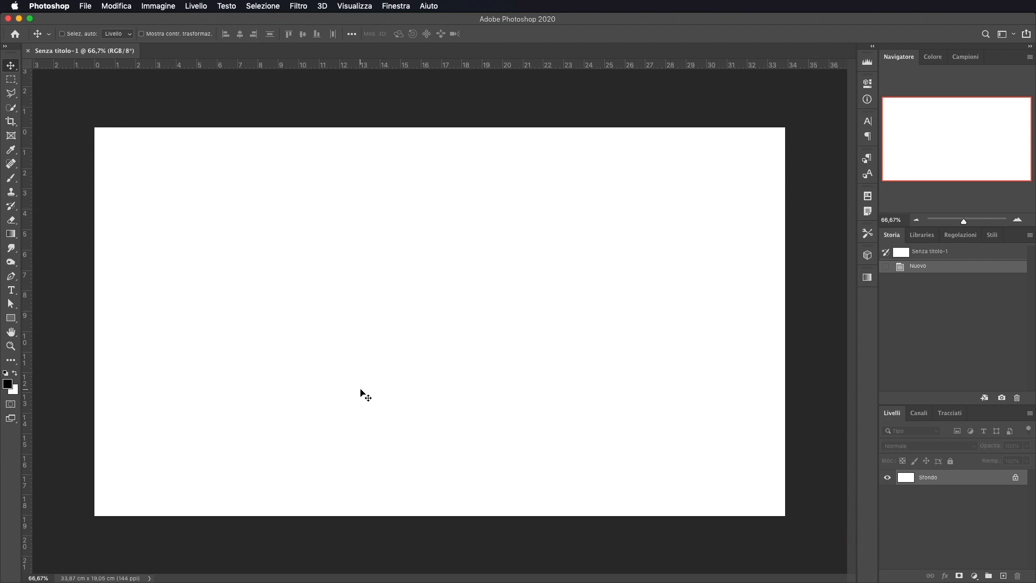
pyautogui.moveTo(710, 118)
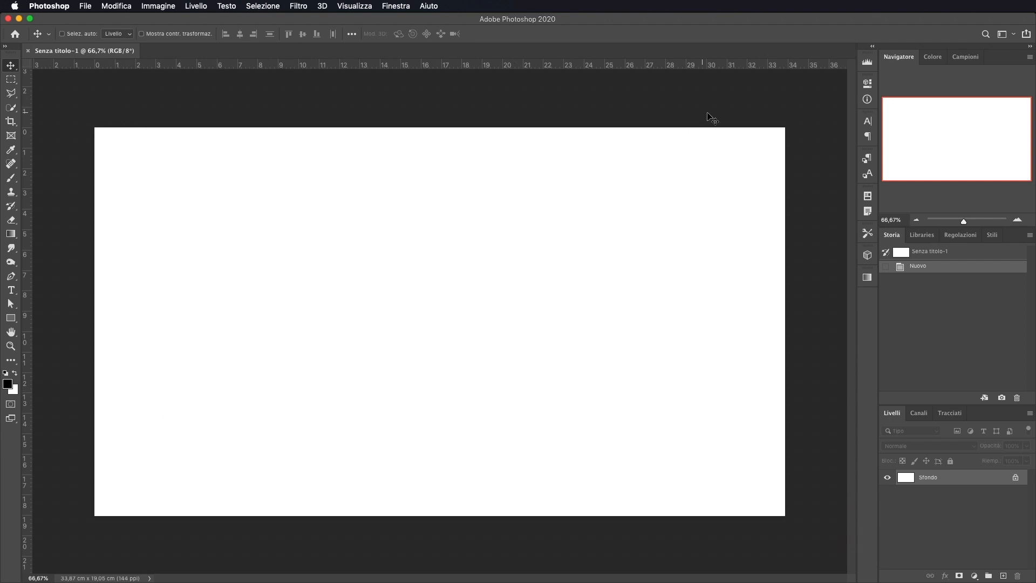
pyautogui.moveTo(606, 352)
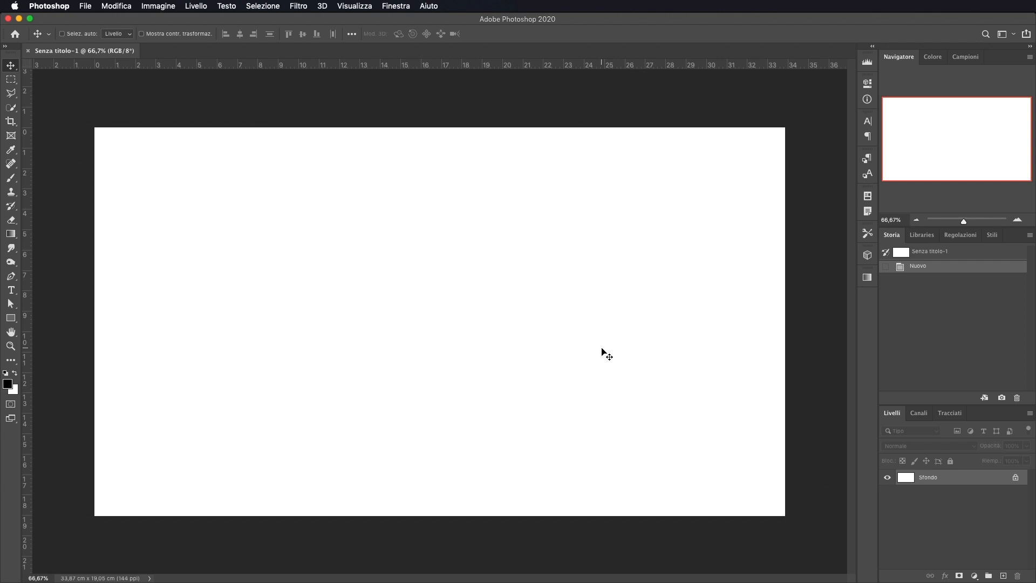
pyautogui.moveTo(390, 430)
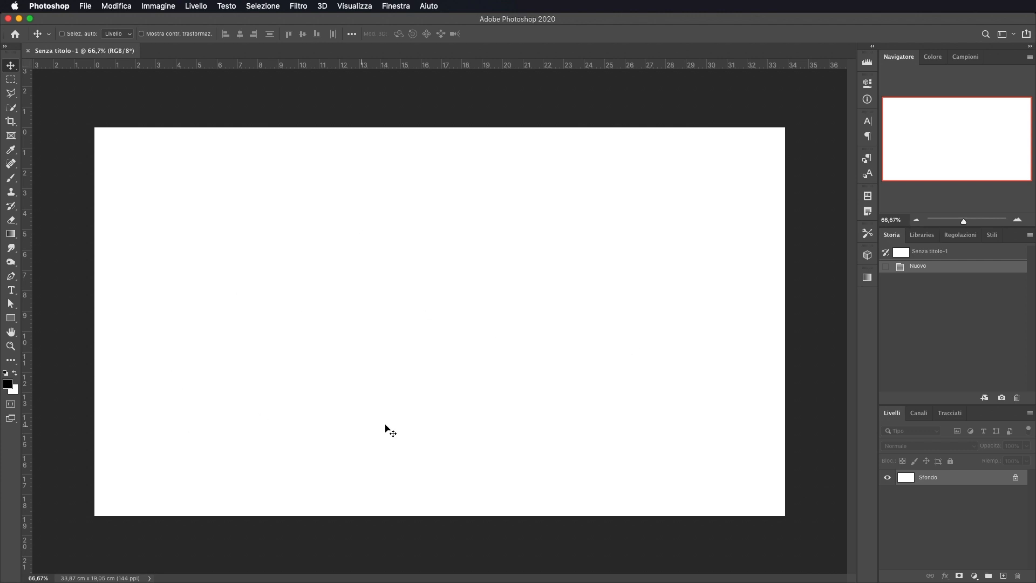
pyautogui.moveTo(420, 402)
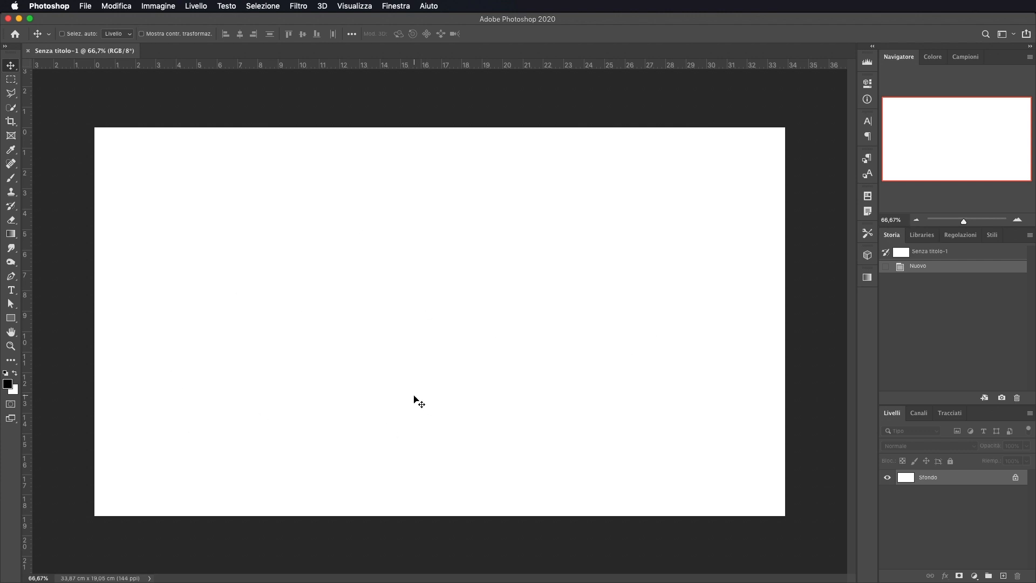
pyautogui.moveTo(222, 161)
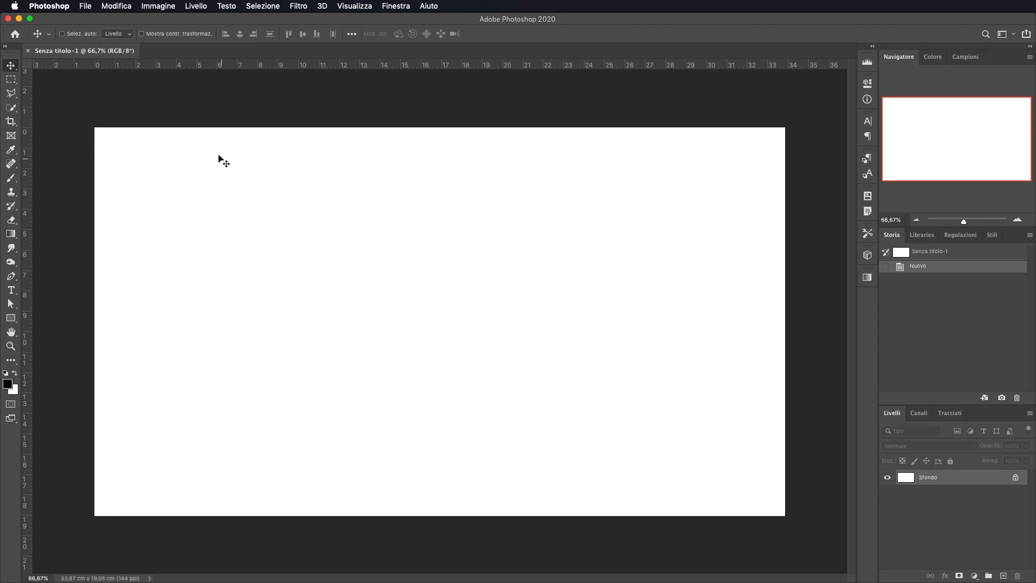
pyautogui.moveTo(317, 381)
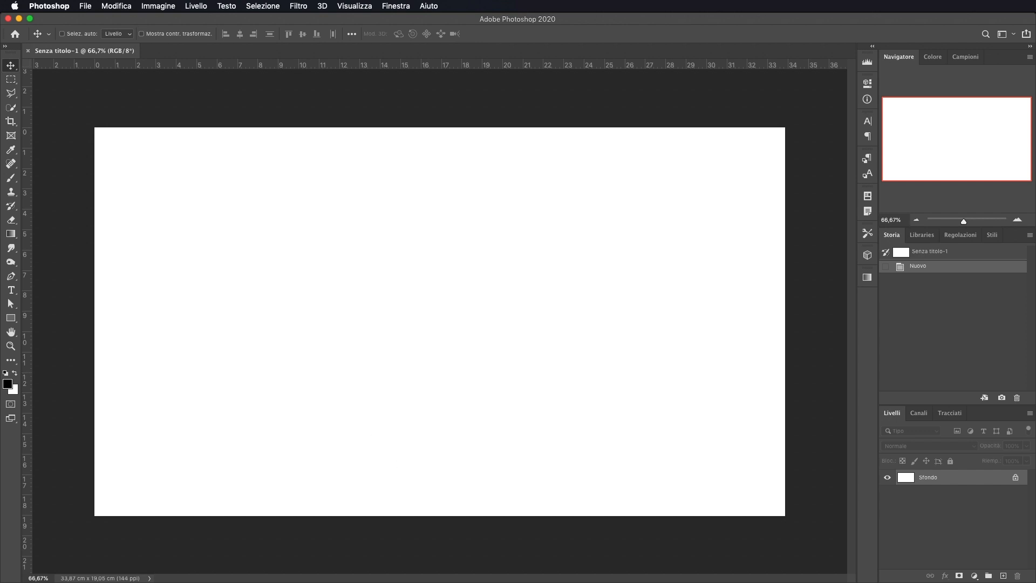
pyautogui.moveTo(452, 311)
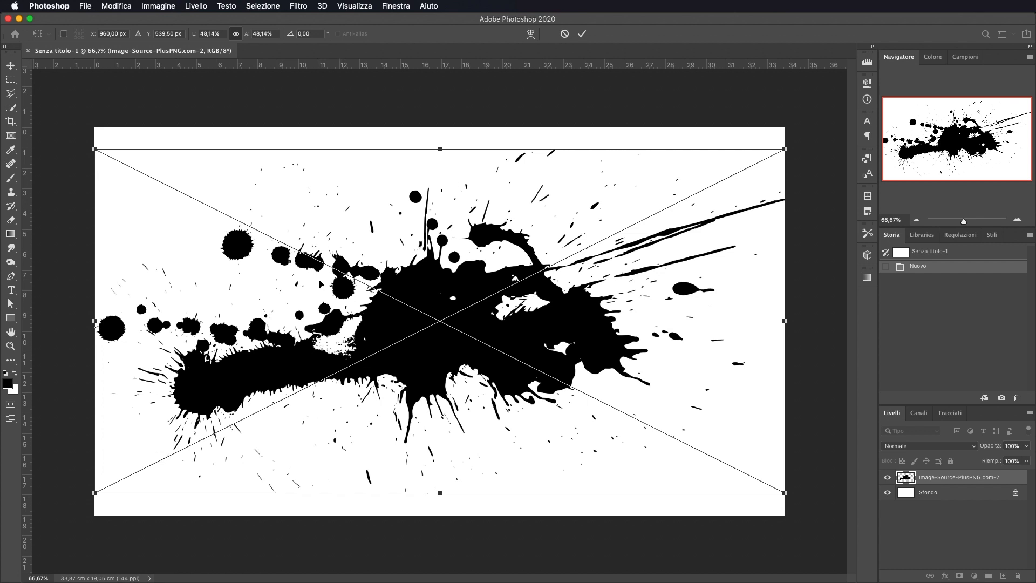
pyautogui.moveTo(414, 330)
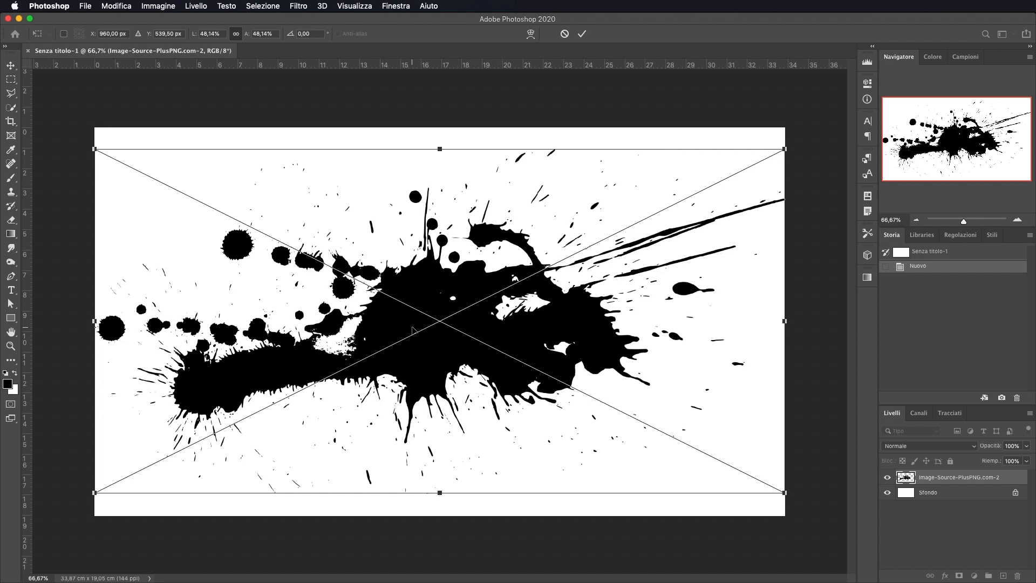
pyautogui.moveTo(104, 182)
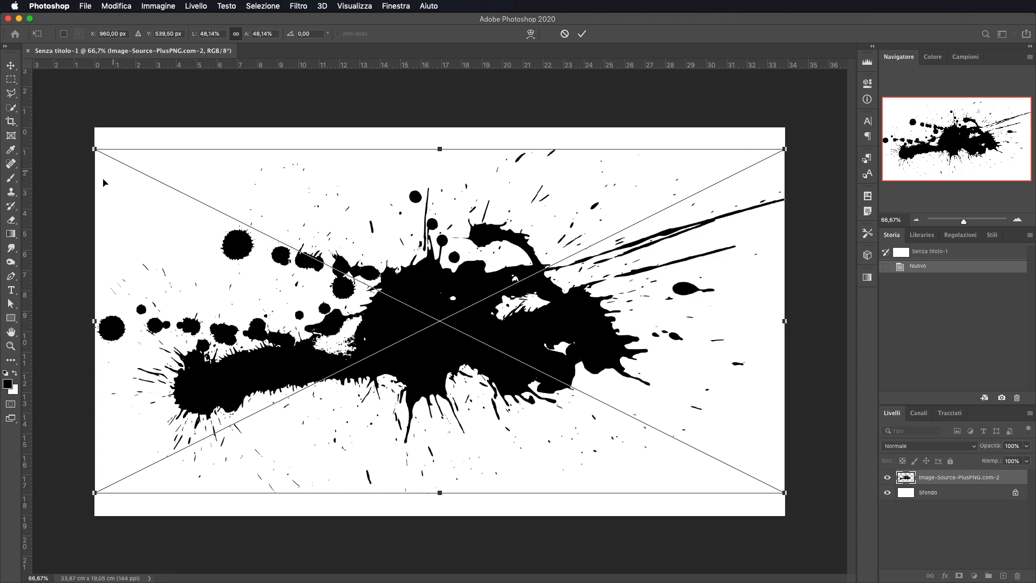
pyautogui.moveTo(582, 33)
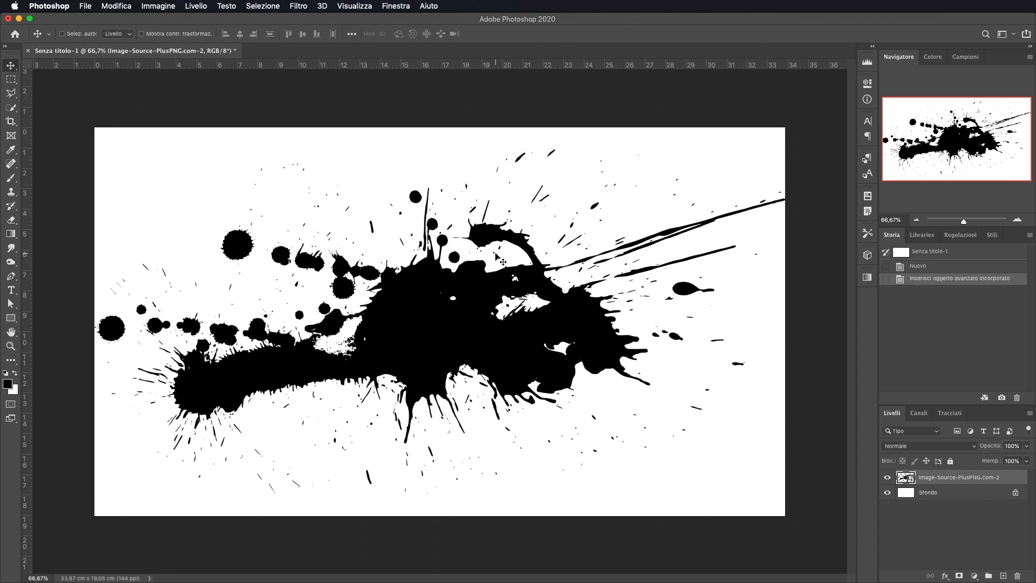
pyautogui.moveTo(497, 258)
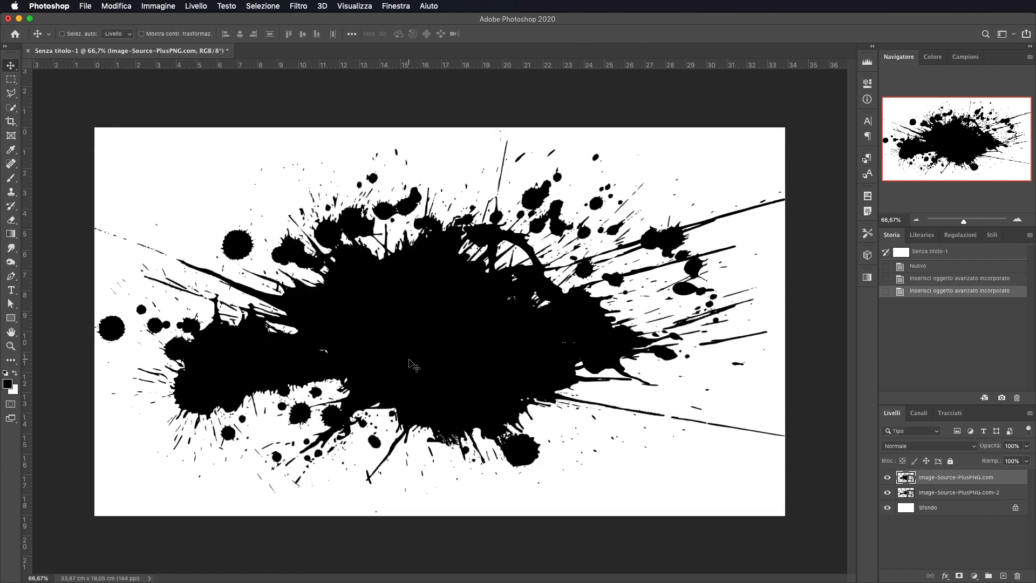
pyautogui.moveTo(425, 272)
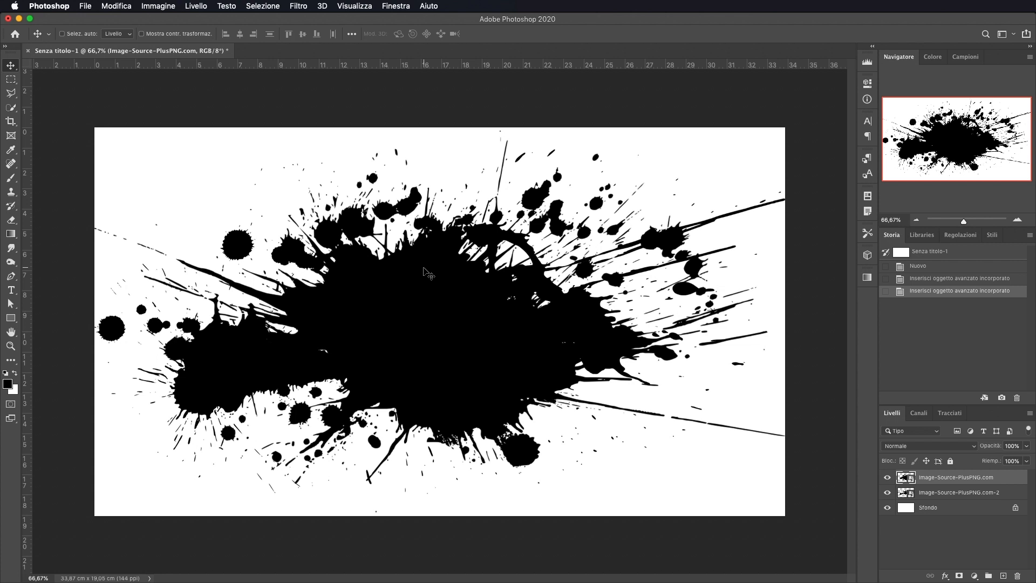
pyautogui.moveTo(458, 257)
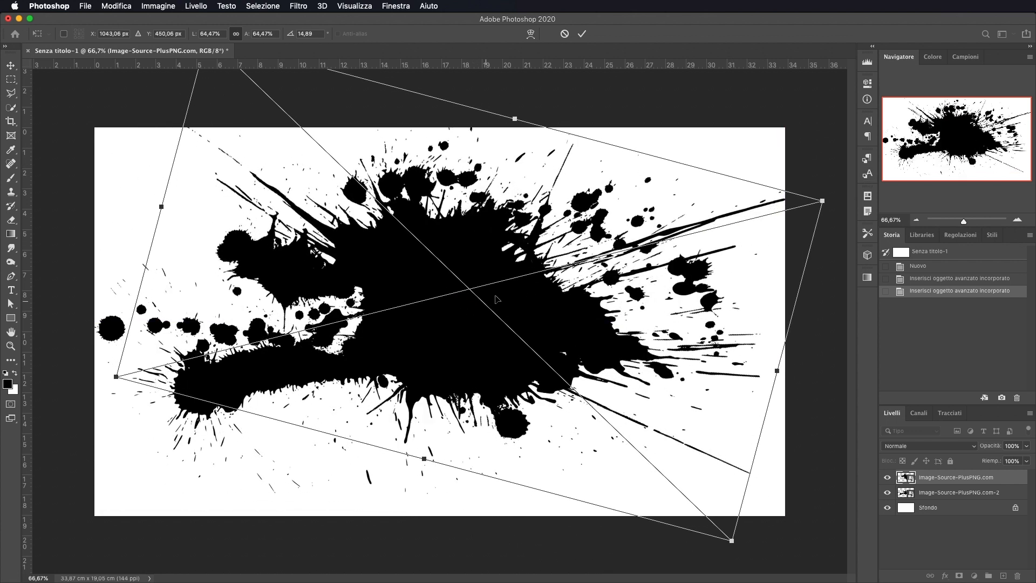
pyautogui.moveTo(570, 26)
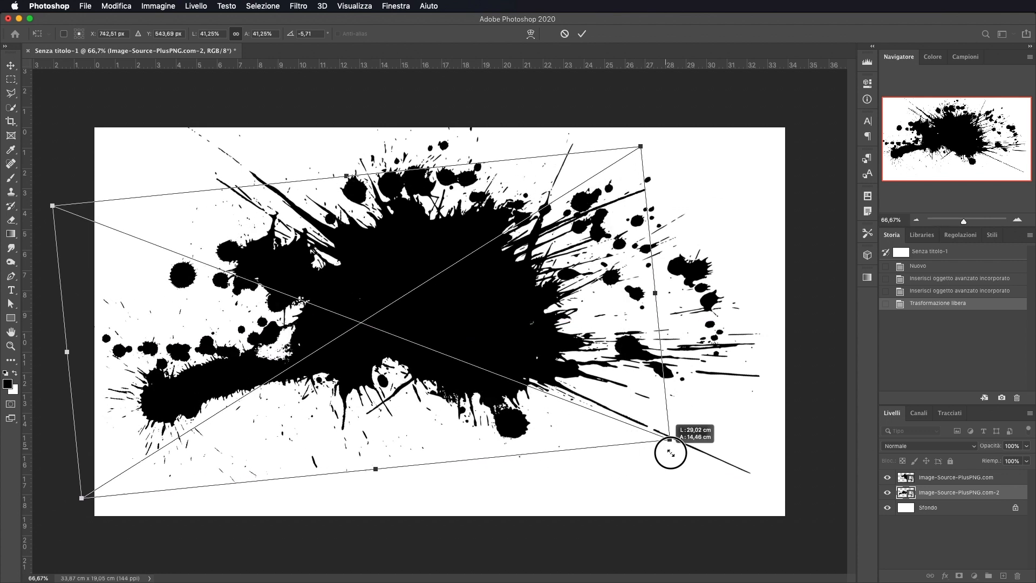
# Step: Commit the rotated and resized ink splash layer so the splashes run diagonally across the canvas
pyautogui.click(581, 34)
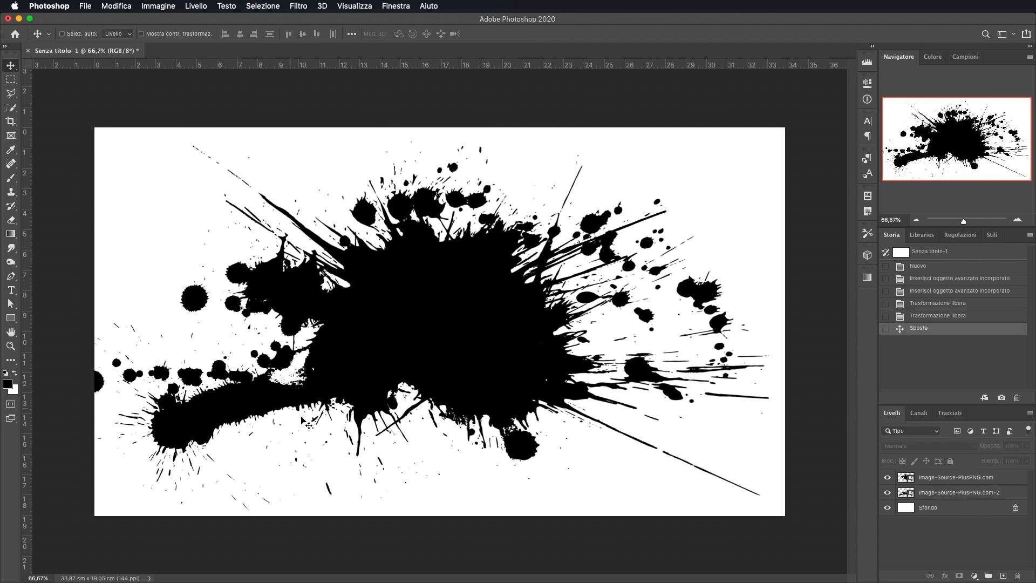
pyautogui.moveTo(294, 289)
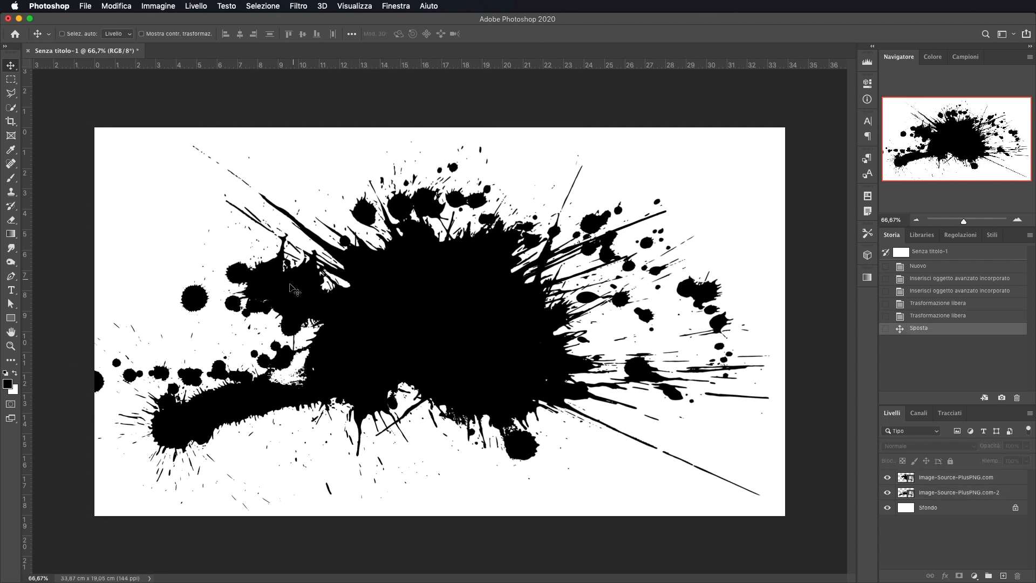
pyautogui.moveTo(368, 373)
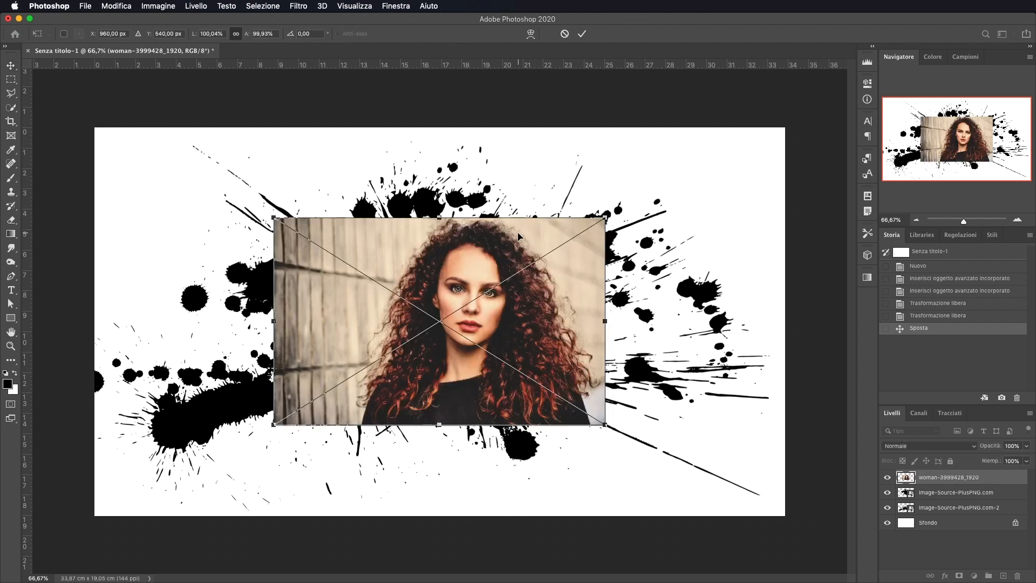
pyautogui.moveTo(603, 218)
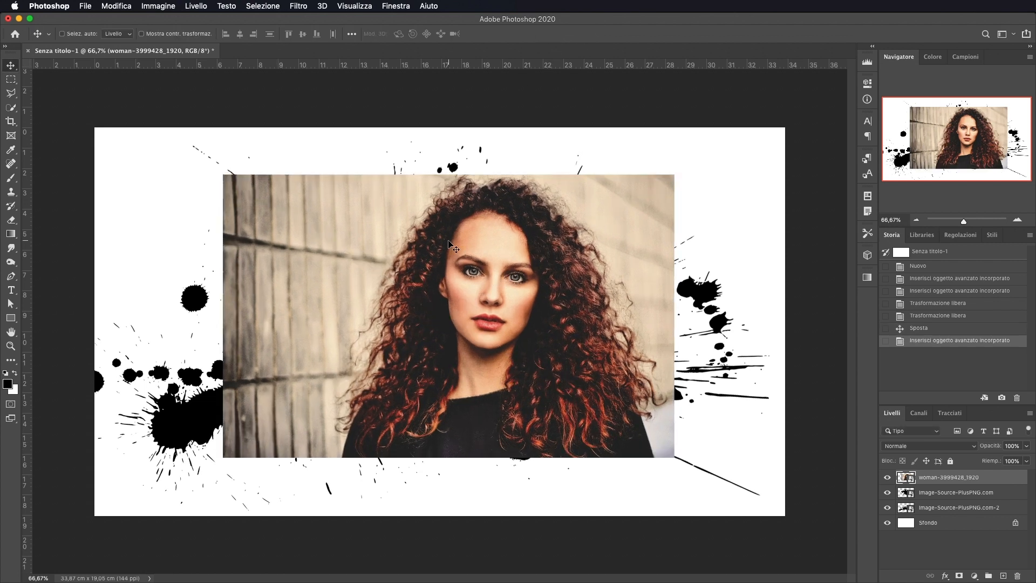
pyautogui.moveTo(632, 288)
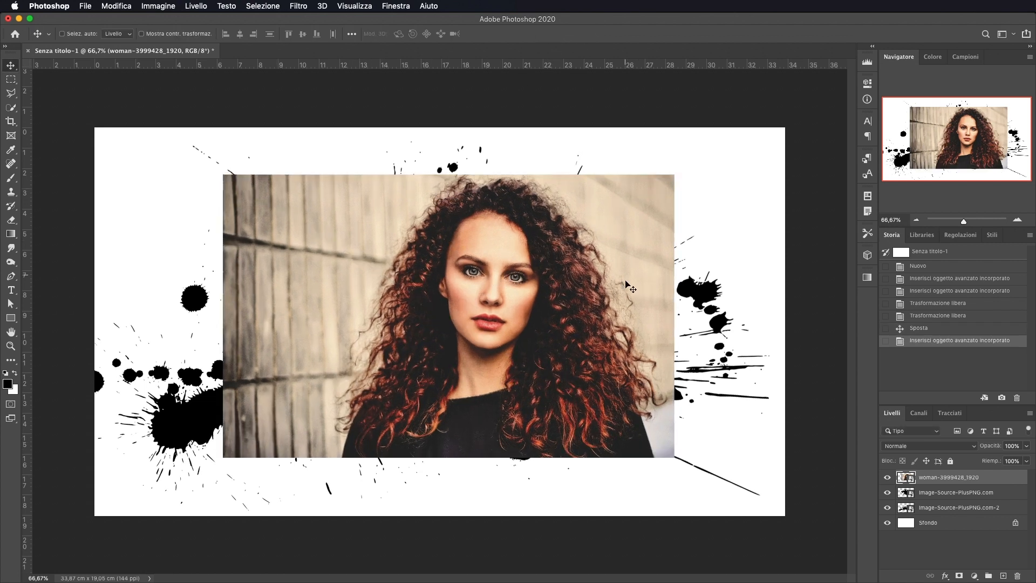
pyautogui.moveTo(350, 228)
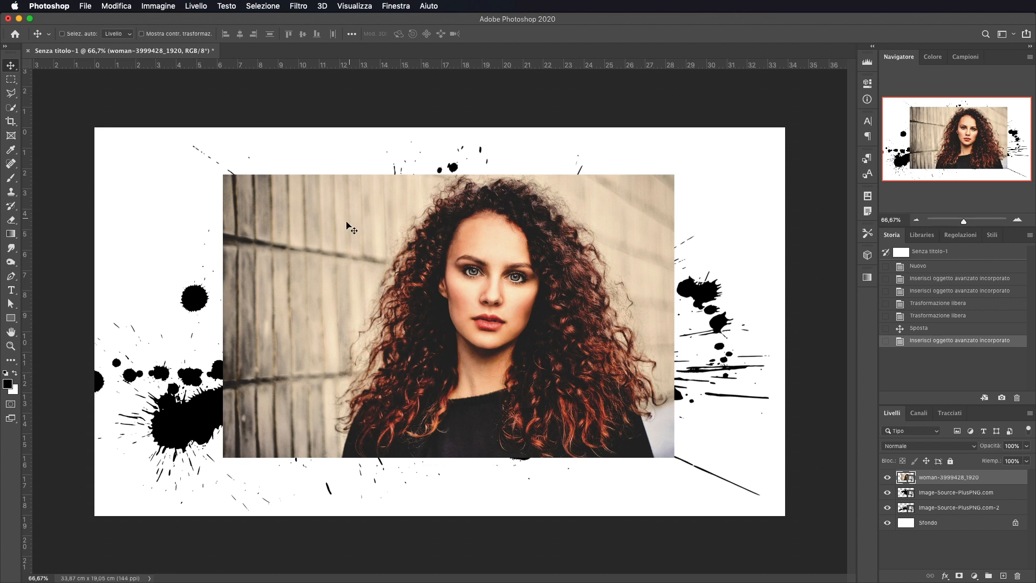
pyautogui.moveTo(601, 423)
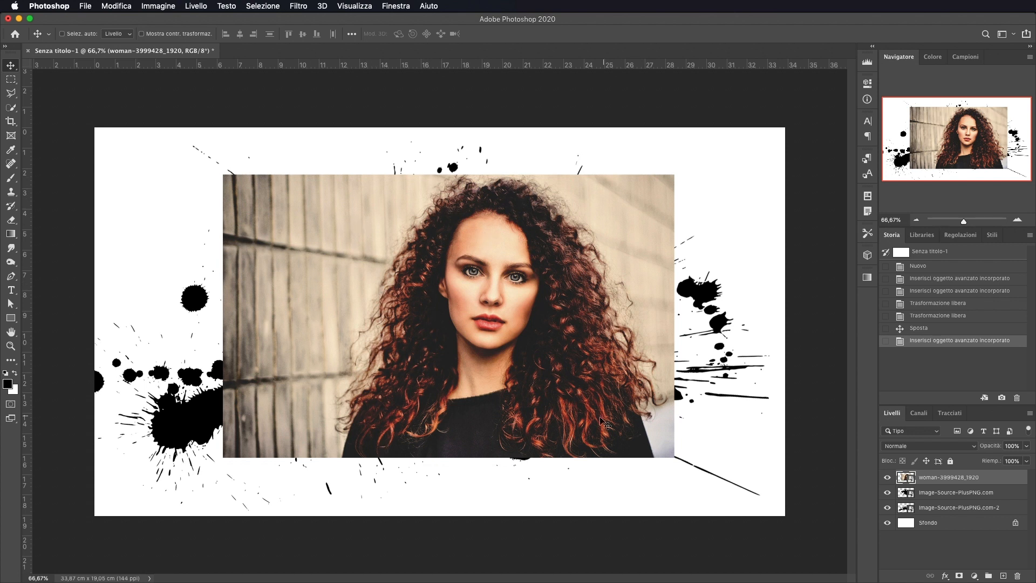
pyautogui.moveTo(411, 279)
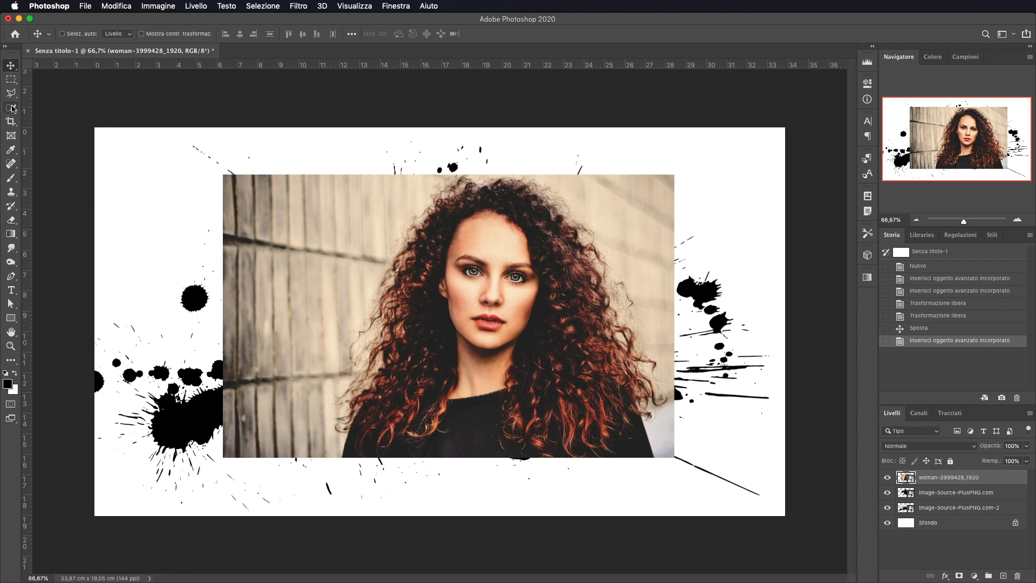
pyautogui.moveTo(11, 107)
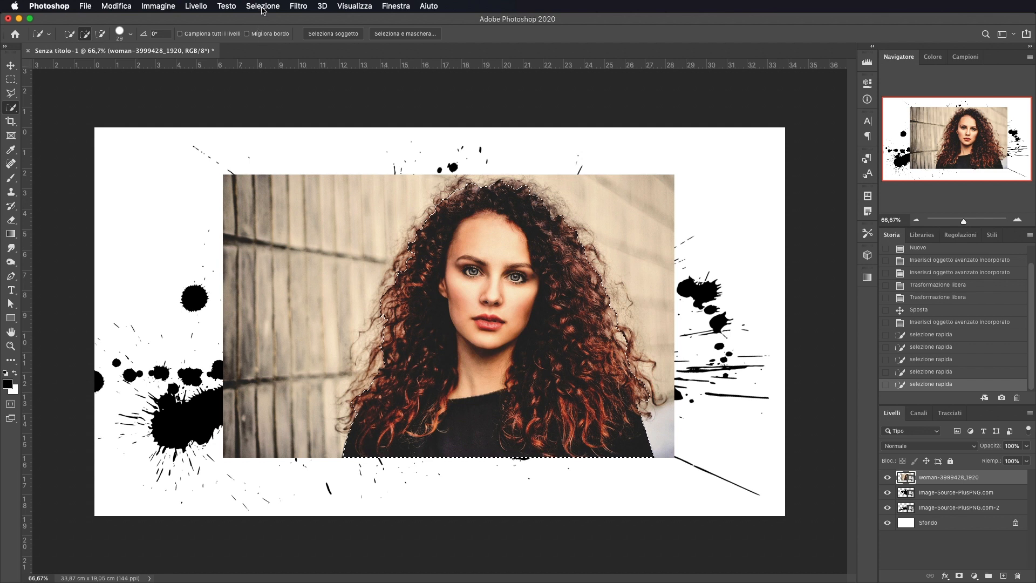
# Step: Refine the woman's selection in Select and Mask to capture her curly hair edges, then confirm it
pyautogui.click(262, 7)
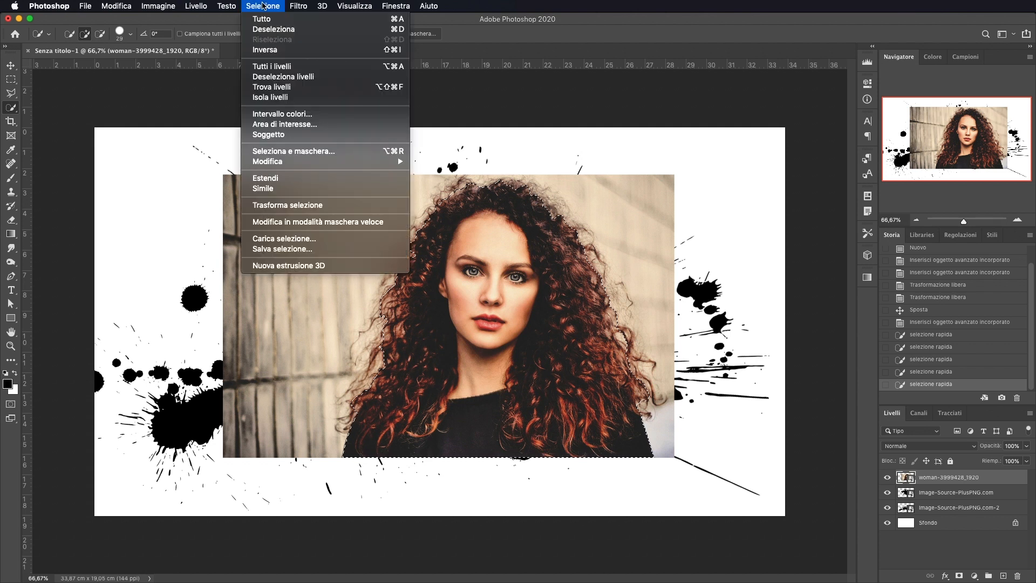
pyautogui.moveTo(293, 151)
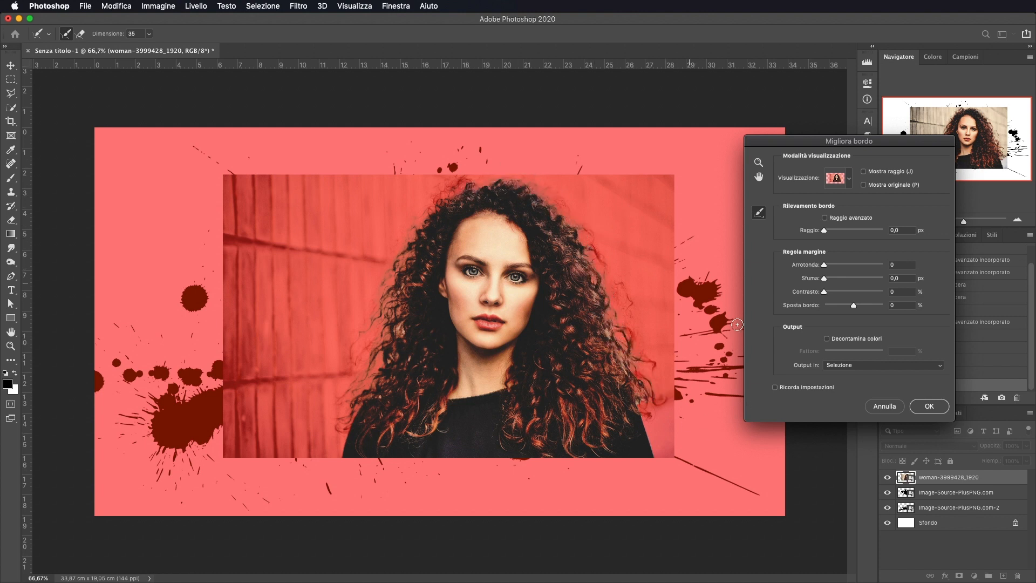
pyautogui.click(928, 406)
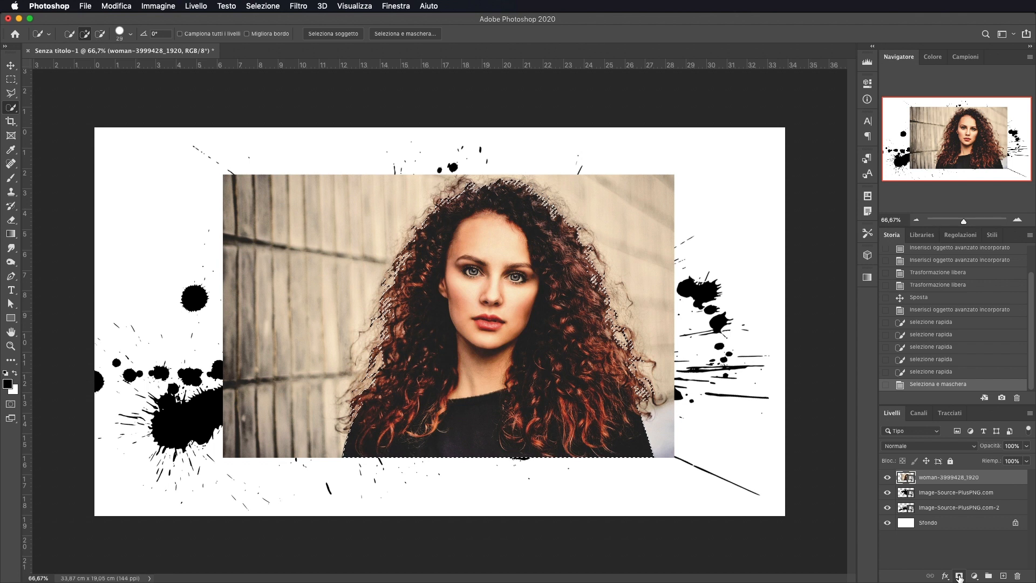
# Step: Mask out the wall behind the woman and shift her cutout left among the ink splashes
pyautogui.click(960, 576)
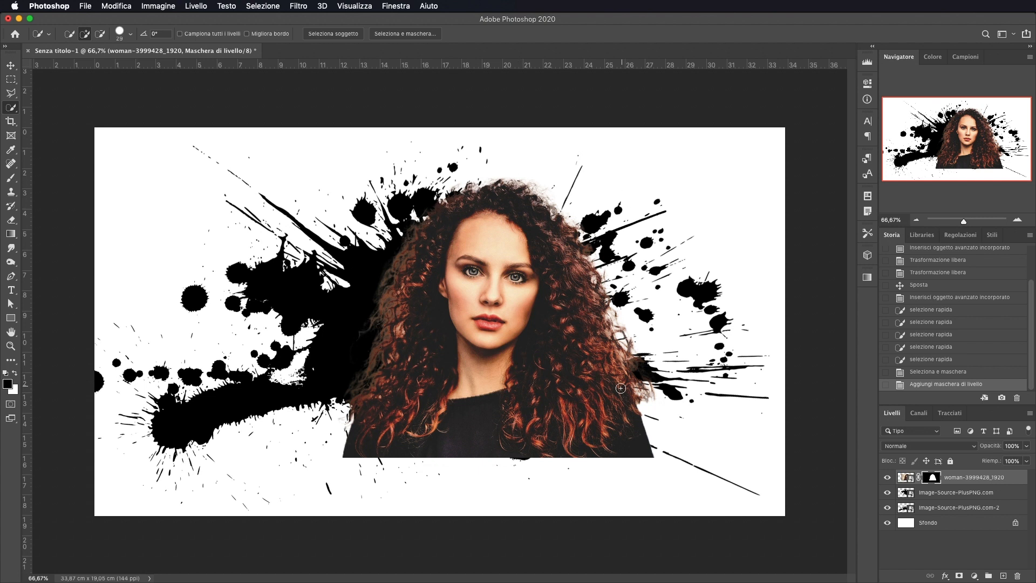
pyautogui.click(11, 66)
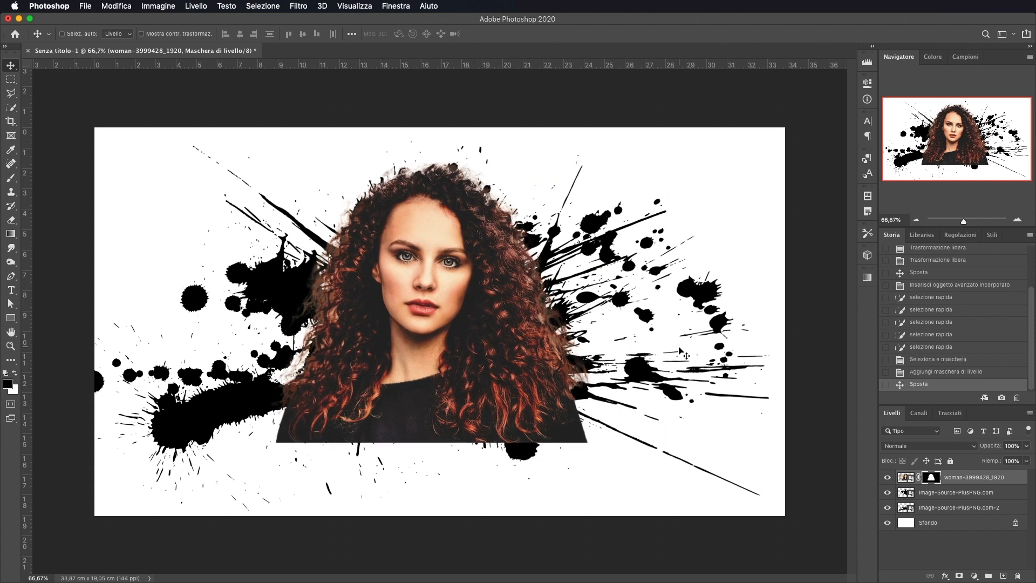
pyautogui.moveTo(937, 452)
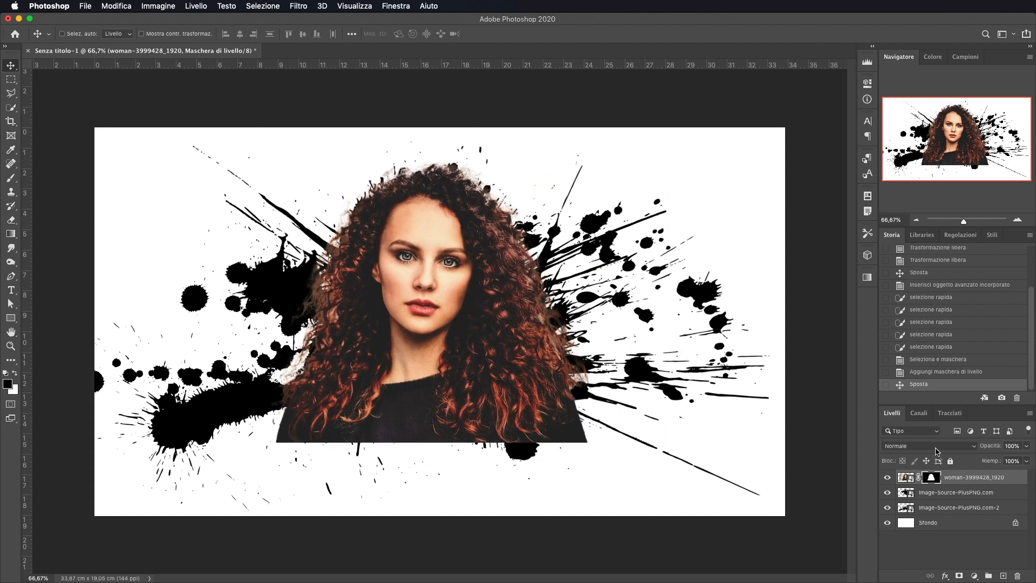
# Step: Set the woman layer to Lighten (Schiarisci) so the black splashes show through her hair and shoulders
pyautogui.click(928, 446)
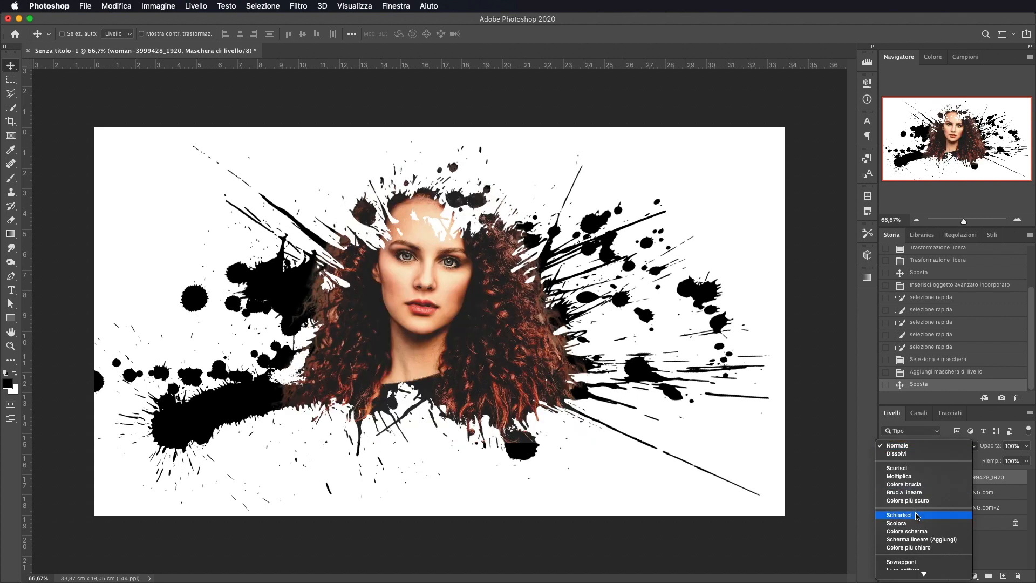
pyautogui.click(900, 515)
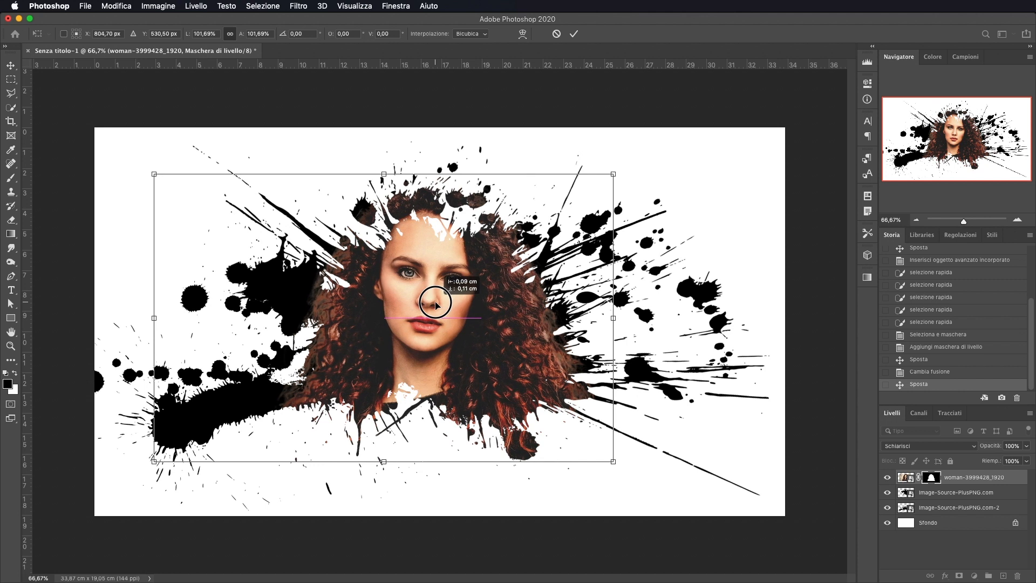
# Step: Commit the slight enlargement of the woman layer and target the photo rather than its mask
pyautogui.click(573, 33)
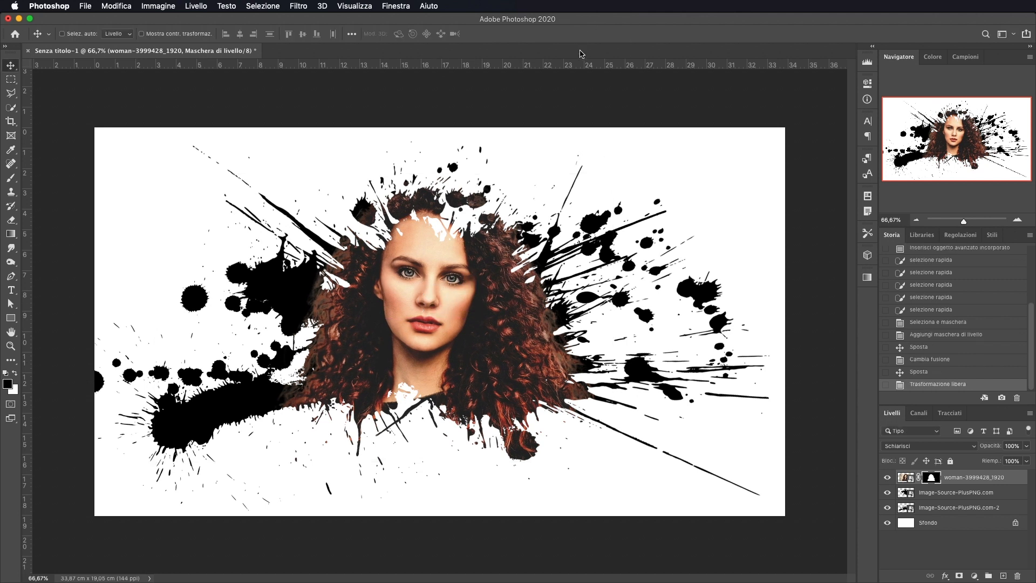
pyautogui.moveTo(471, 336)
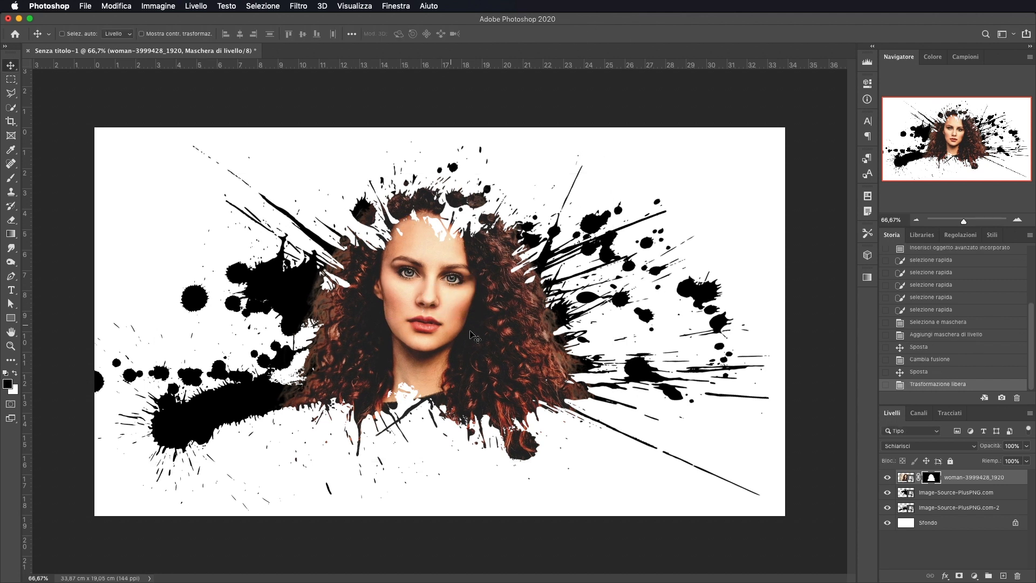
pyautogui.click(907, 477)
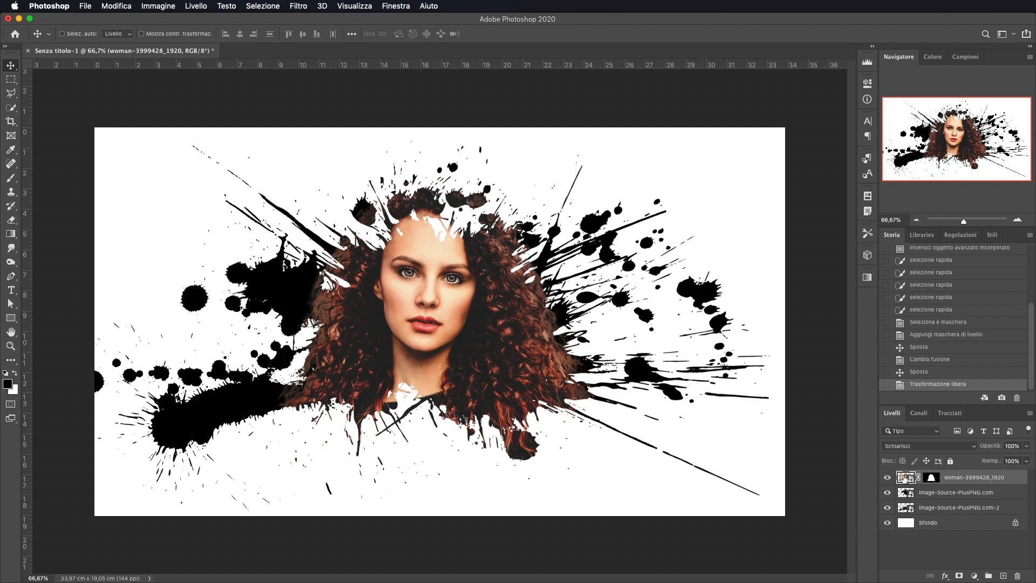
# Step: Convert the portrait to black and white via Immagine > Regolazioni > Bianco e nero as a smart filter
pyautogui.click(158, 7)
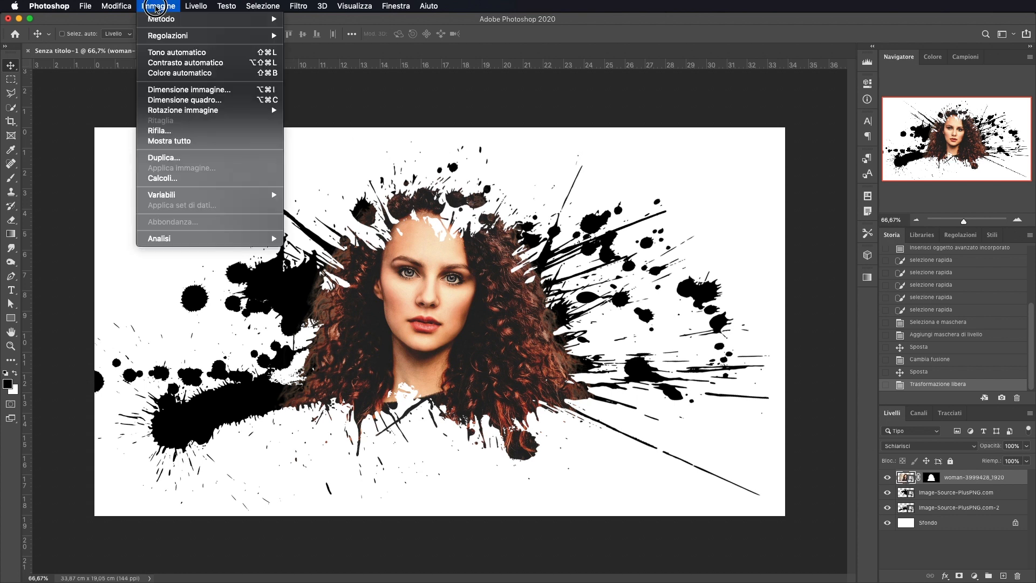
pyautogui.moveTo(210, 36)
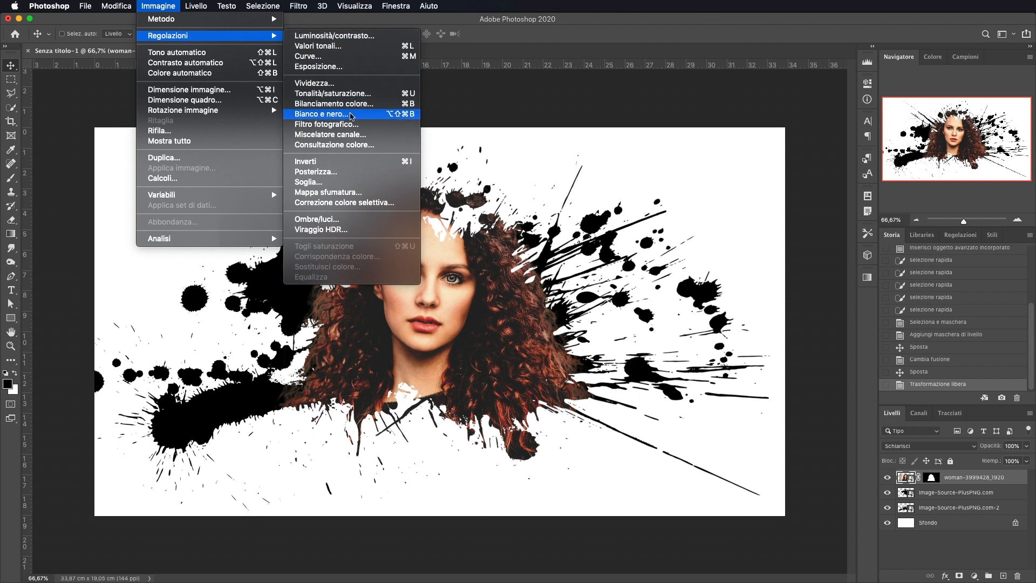
pyautogui.click(320, 115)
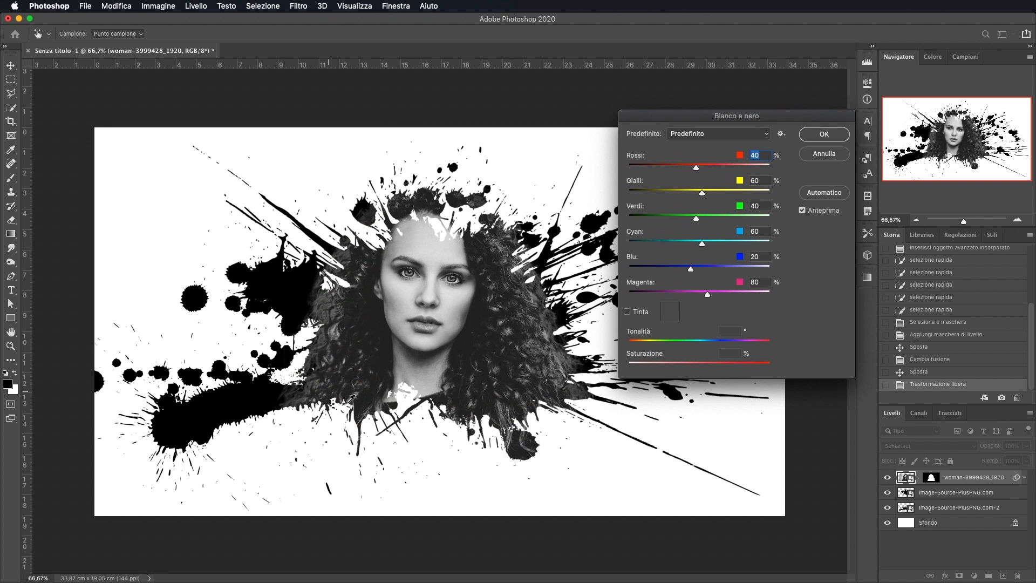
pyautogui.click(823, 133)
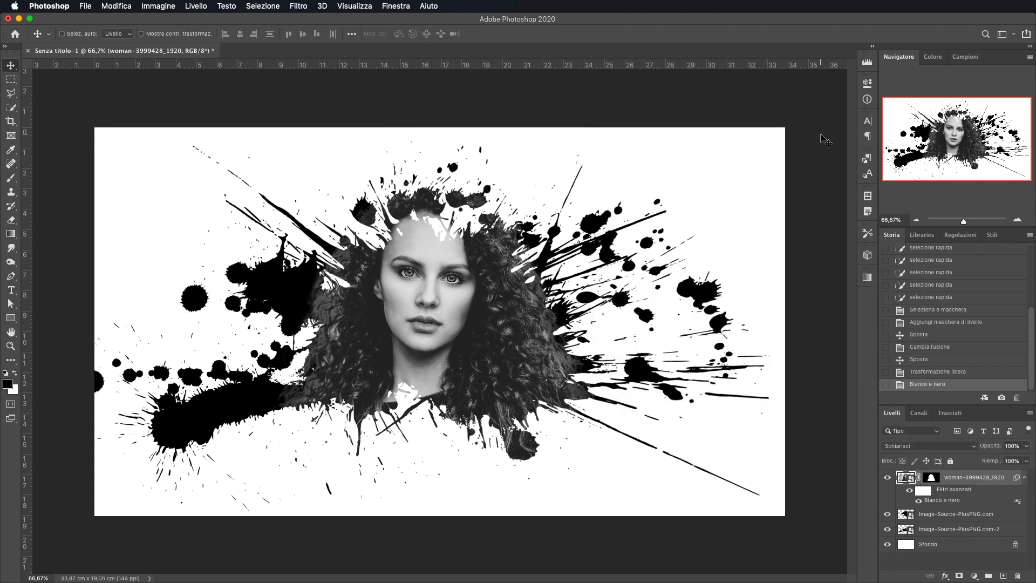
pyautogui.moveTo(171, 100)
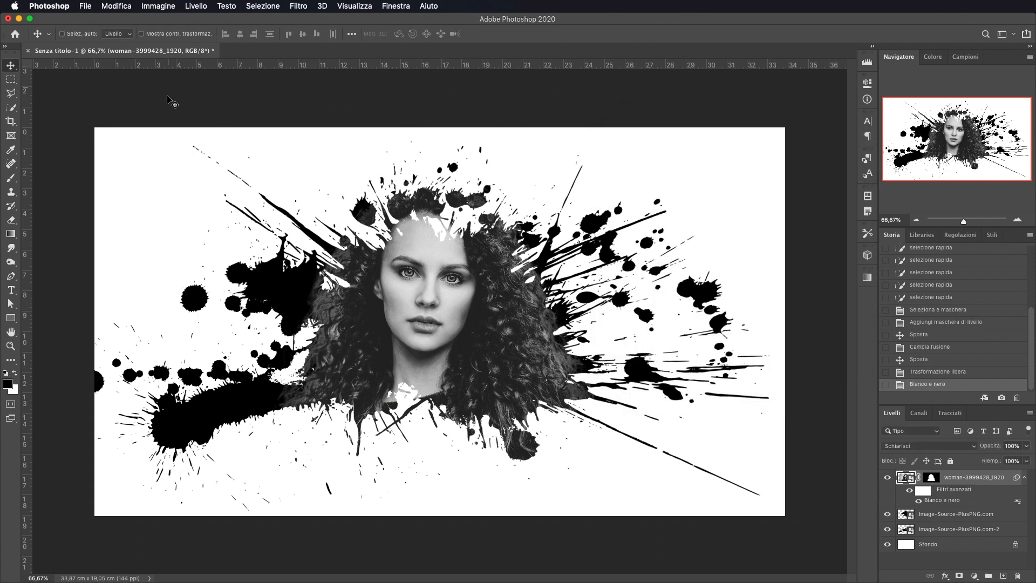
pyautogui.moveTo(158, 7)
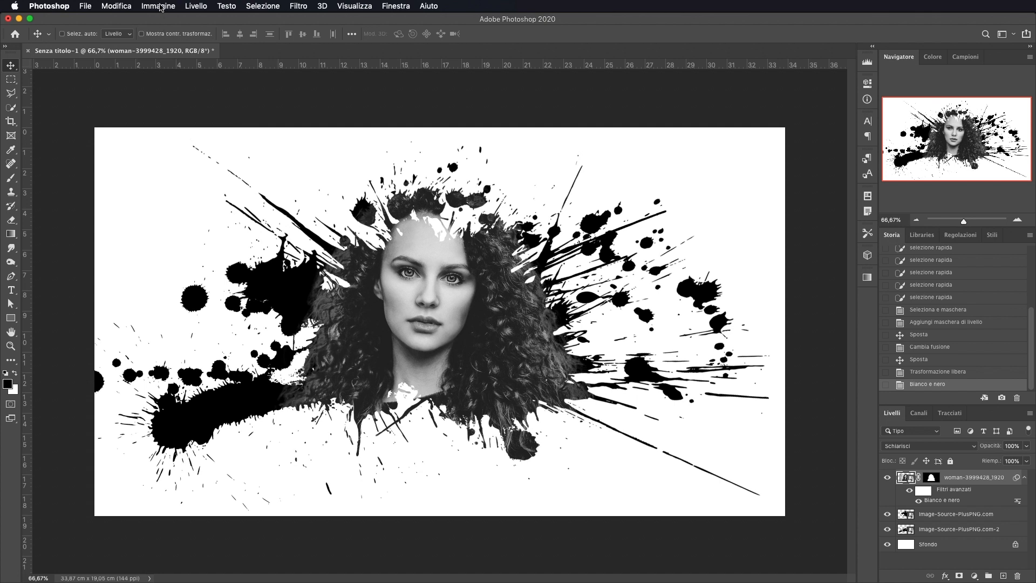
# Step: Apply a Threshold (Soglia) smart filter at level 154 to turn the portrait into stark black-and-white shapes
pyautogui.click(158, 6)
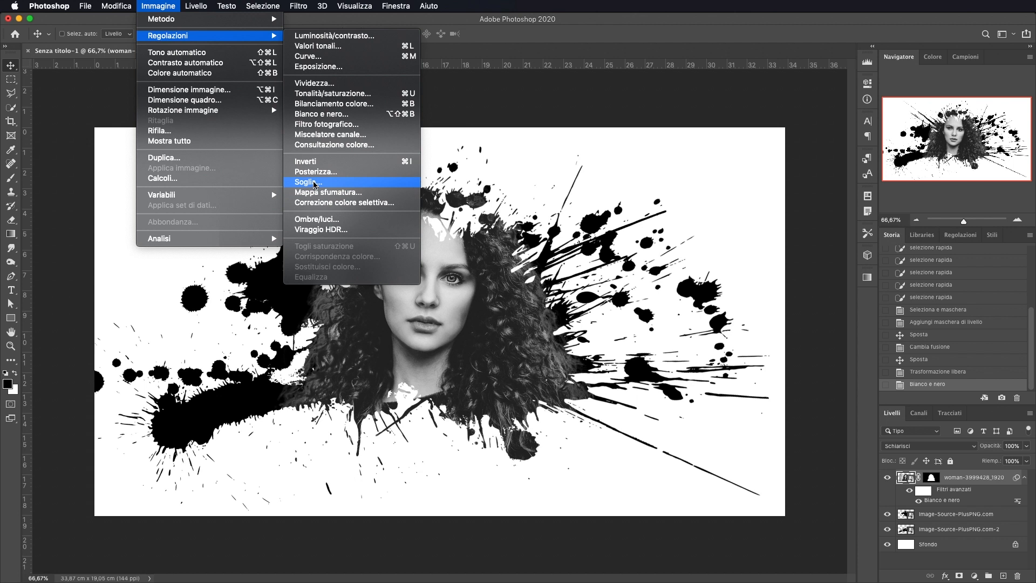
pyautogui.click(307, 181)
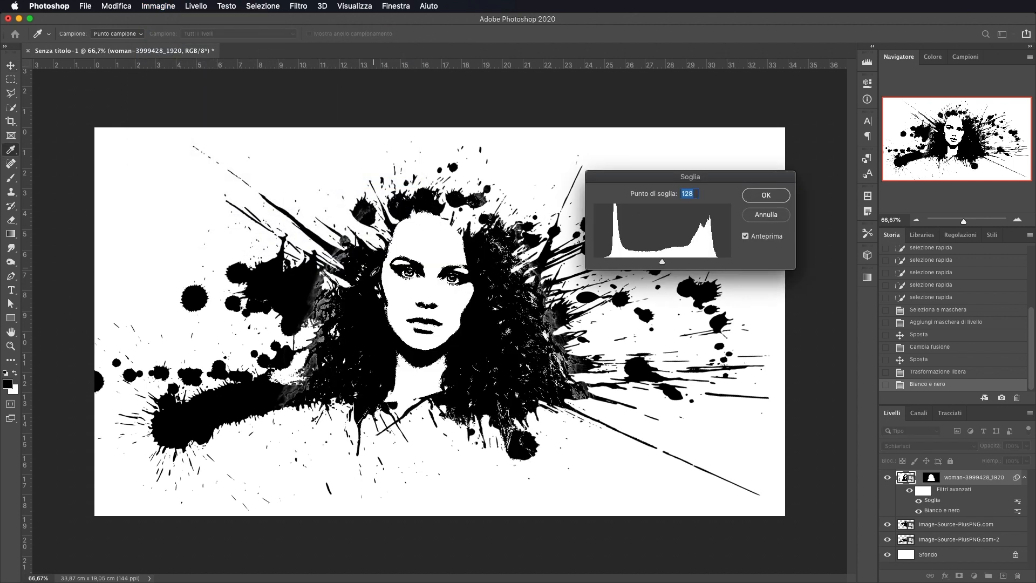
pyautogui.moveTo(678, 266)
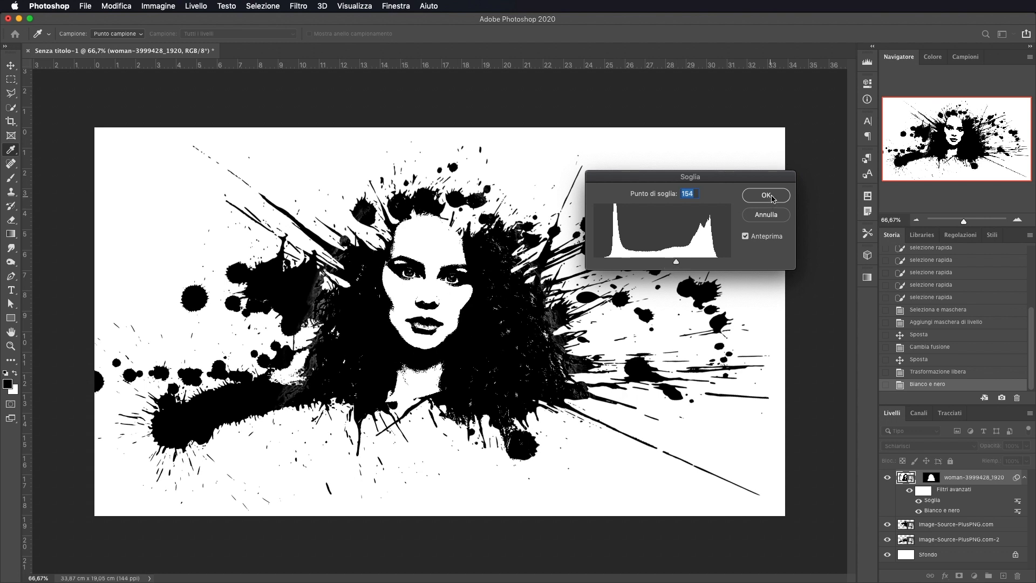
pyautogui.click(765, 195)
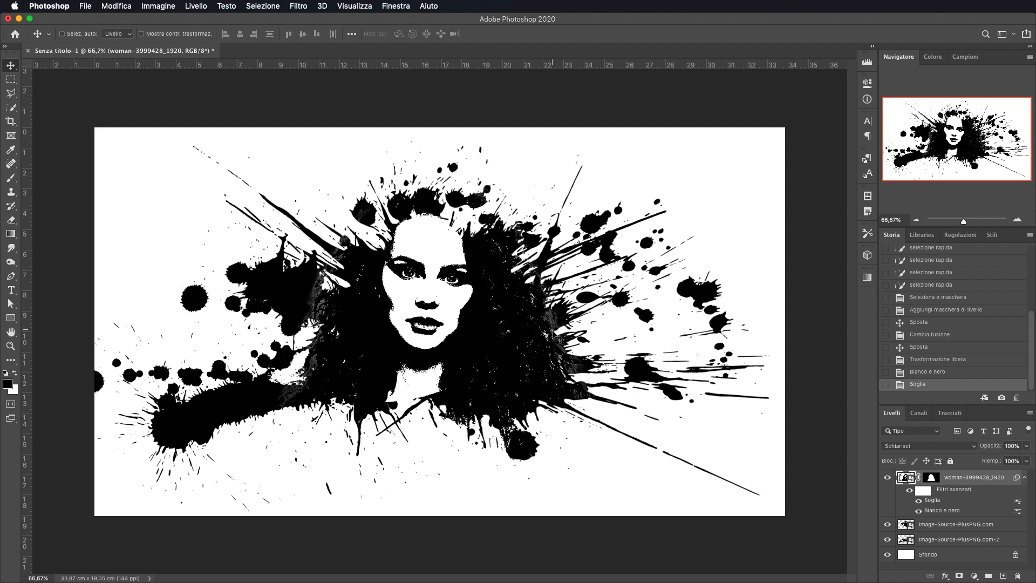
pyautogui.moveTo(321, 383)
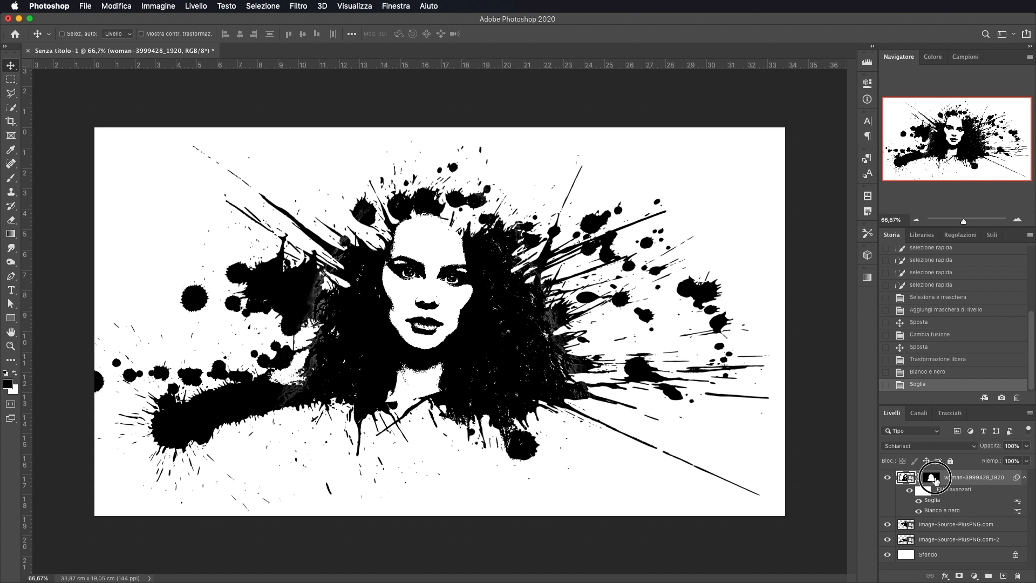
# Step: Target the woman layer's mask and pick the Brush tool to paint on it
pyautogui.click(931, 477)
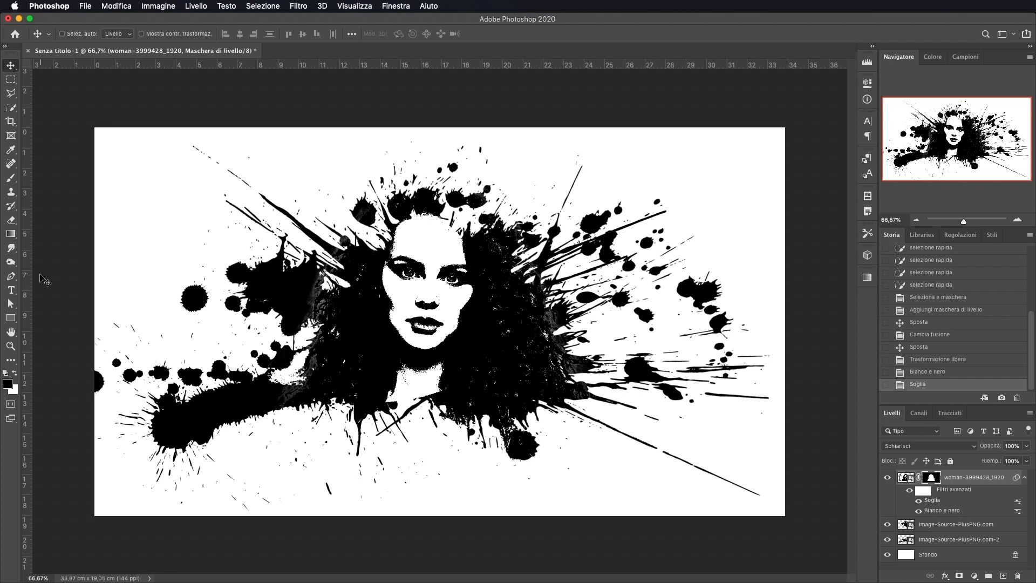
pyautogui.moveTo(11, 193)
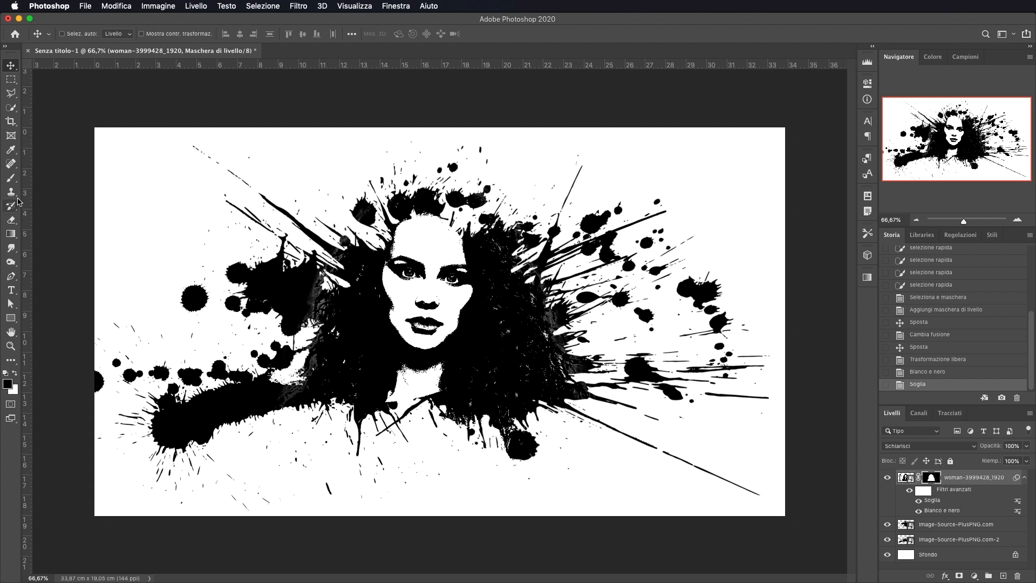
pyautogui.click(11, 178)
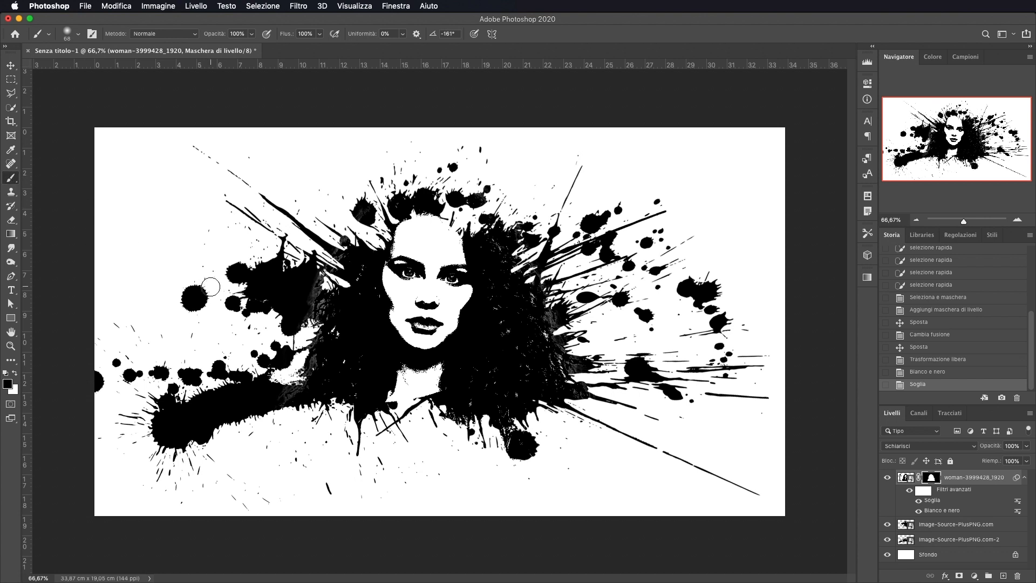
pyautogui.moveTo(281, 311)
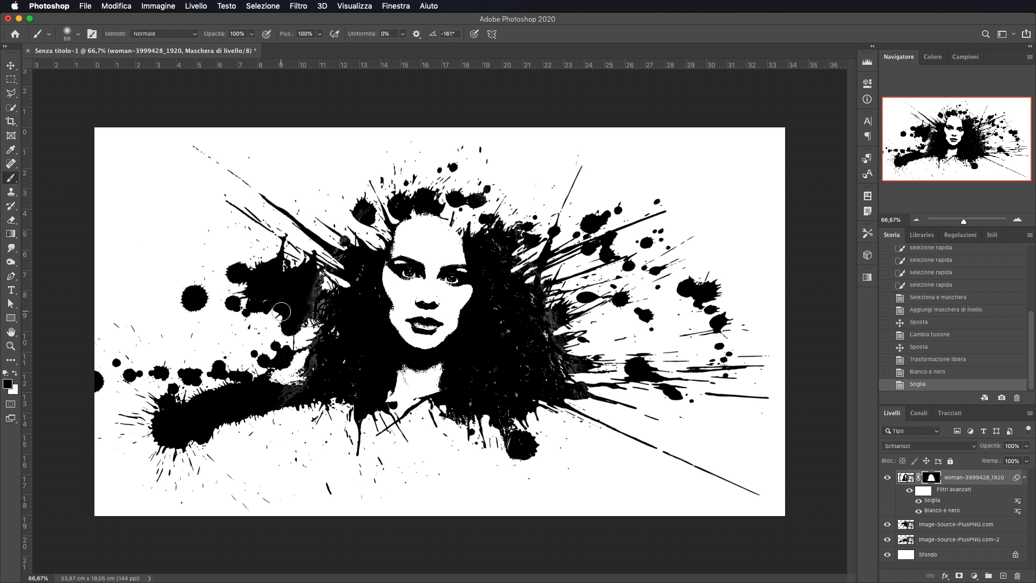